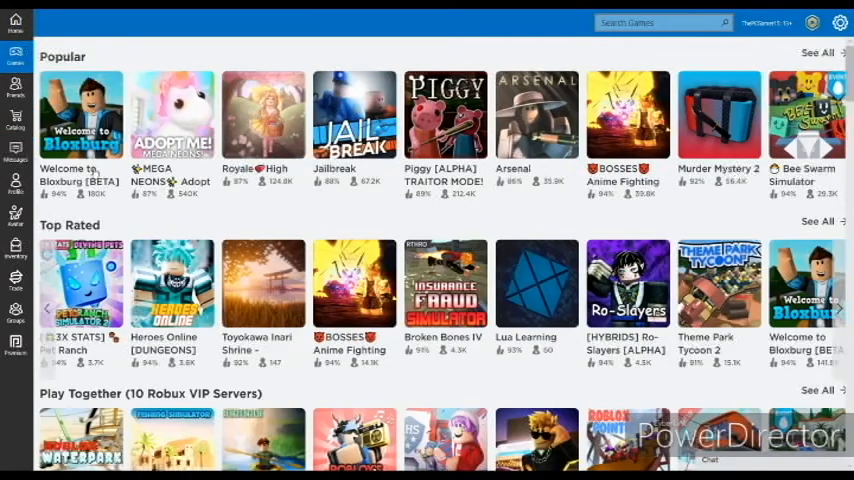
{"action": "left_click", "coordinate": [14, 128]}
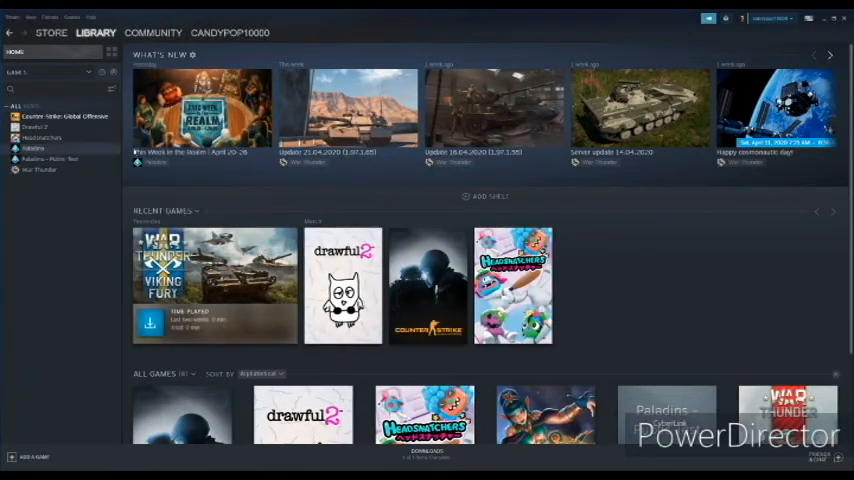
{"action": "scroll", "scroll_direction": "down", "scroll_amount": 3}
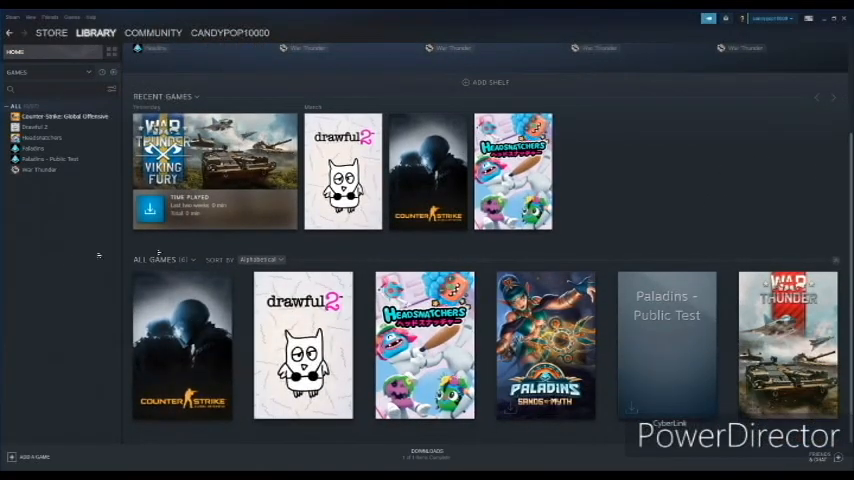
{"action": "scroll", "scroll_direction": "up", "scroll_amount": 3}
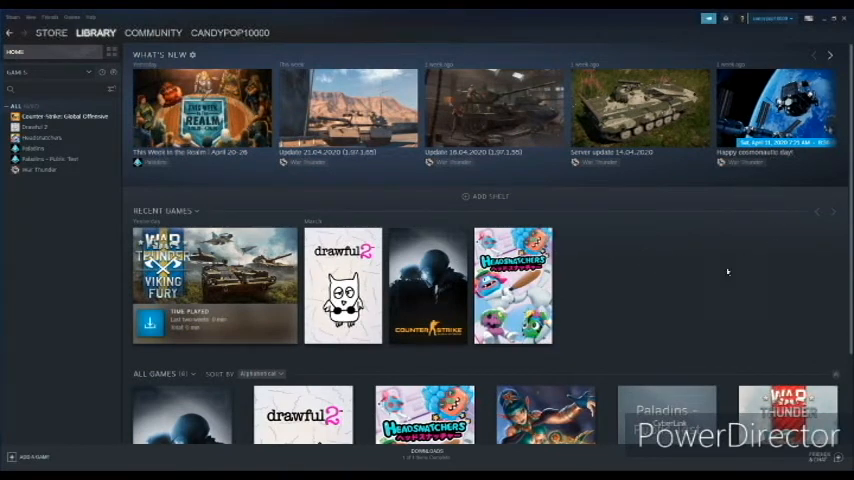
{"action": "mouse_move", "coordinate": [688, 288]}
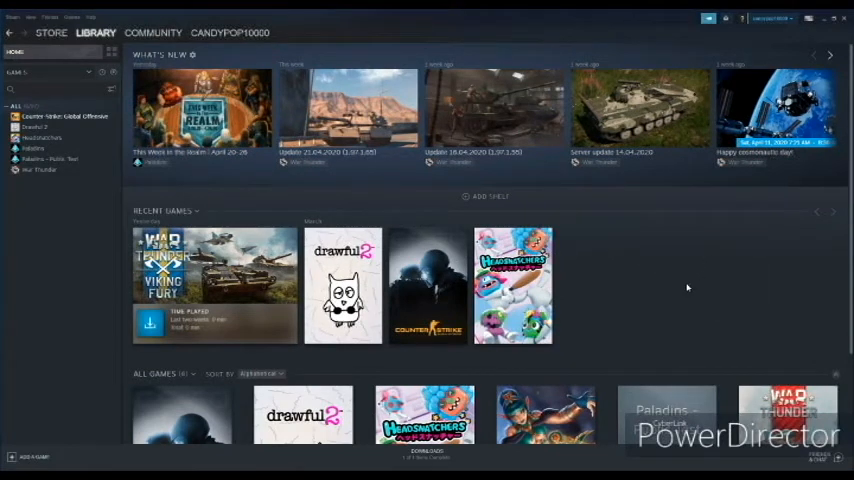